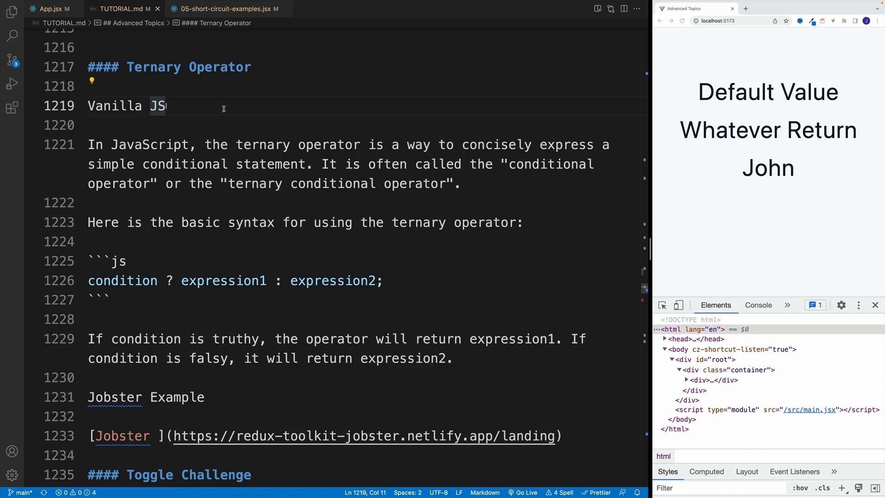
mouse_move(192, 92)
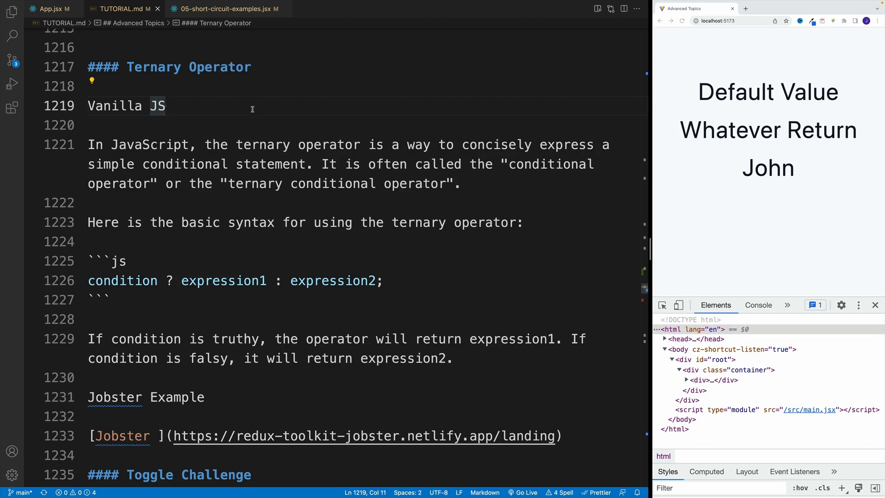
Step: Review the condition ? expression1 : expression2 syntax example in the ternary notes
left_click(112, 241)
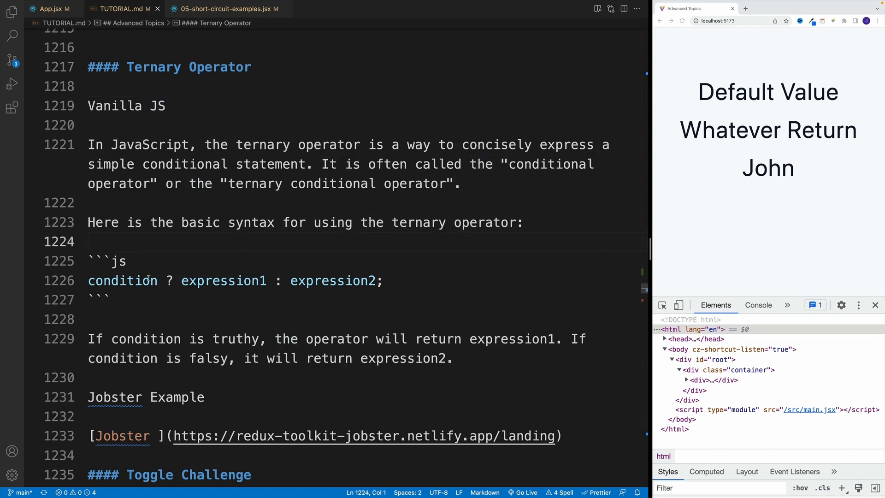
left_click(90, 280)
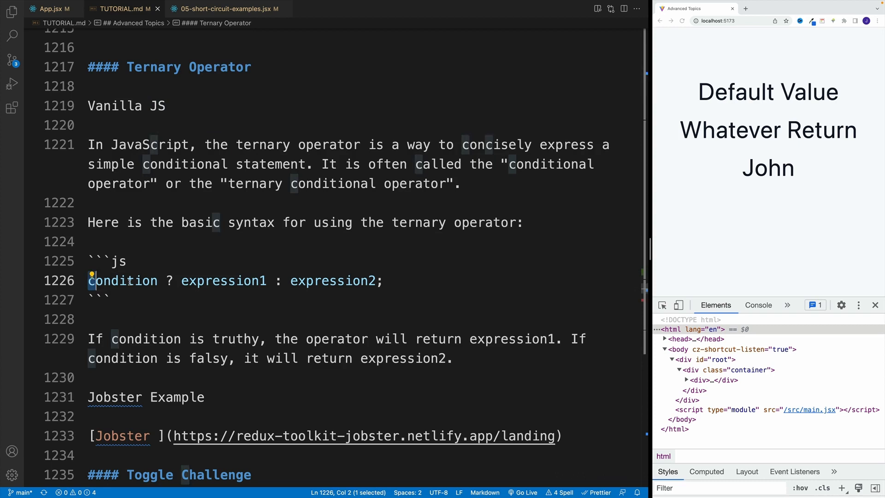
left_click(127, 261)
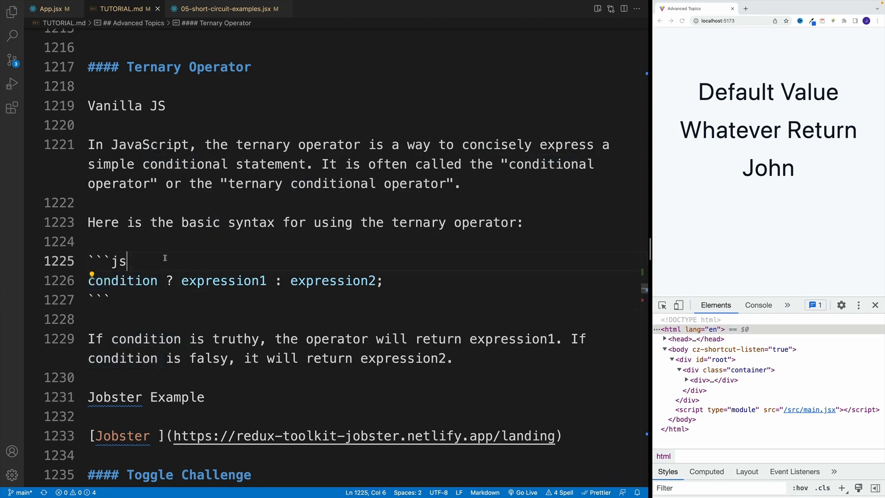
double_click(223, 280)
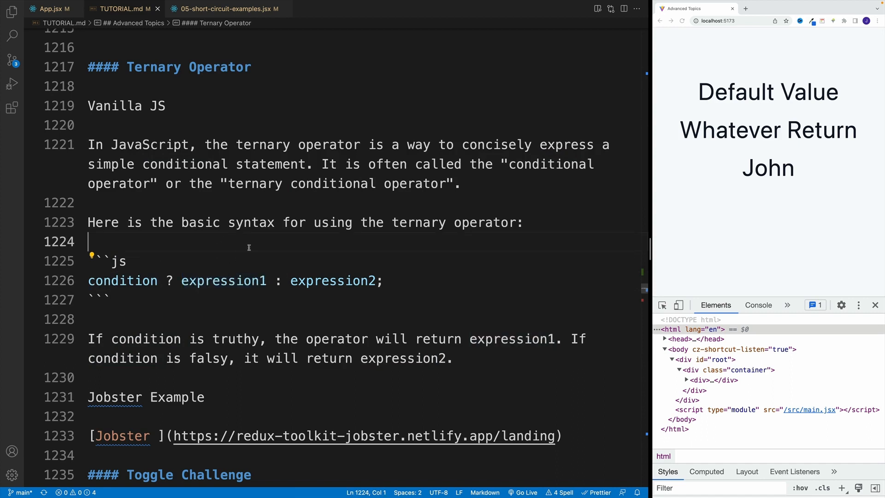
double_click(332, 280)
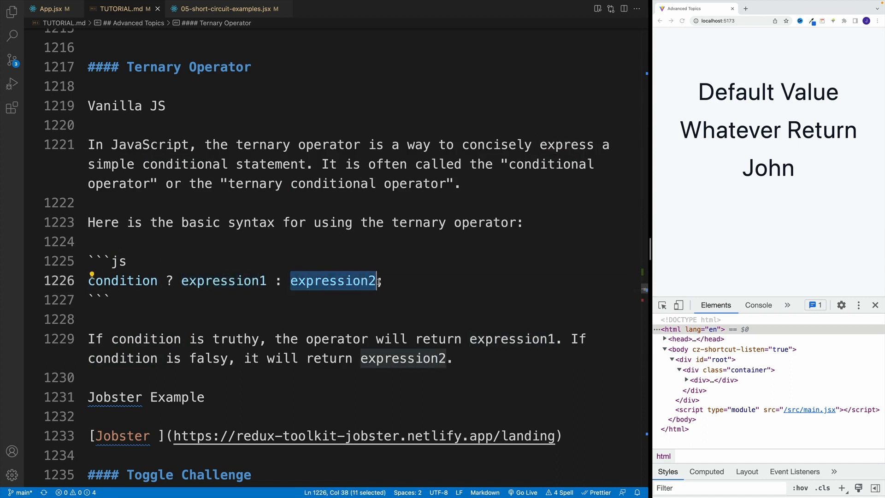
left_click(245, 318)
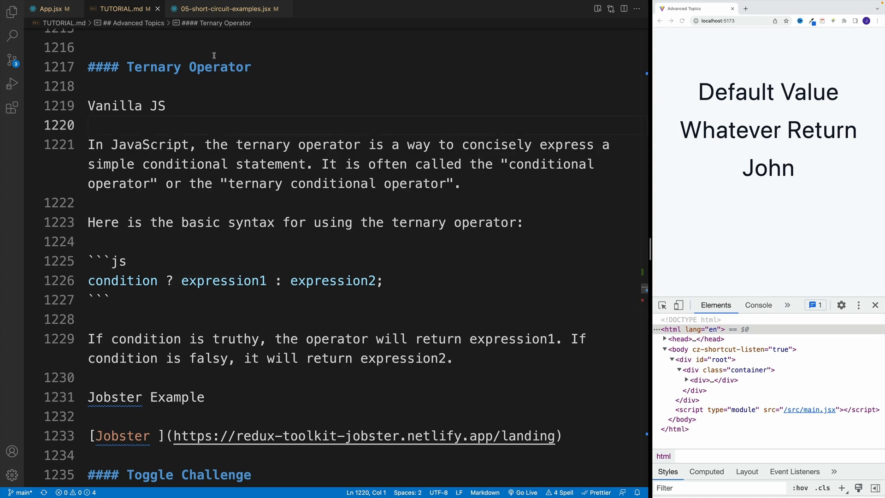
Step: Add an <h2> 'Ternary Operator' below the user line in 05-short-circuit-examples.jsx
left_click(226, 9)
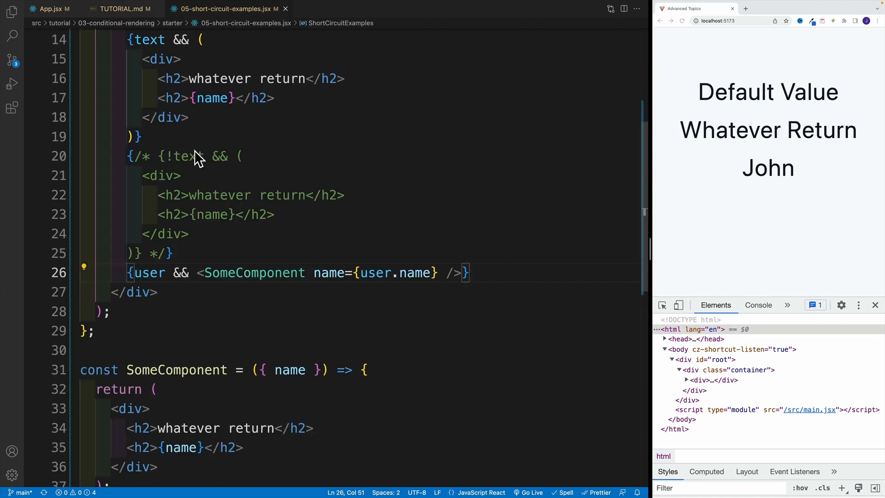
mouse_move(446, 182)
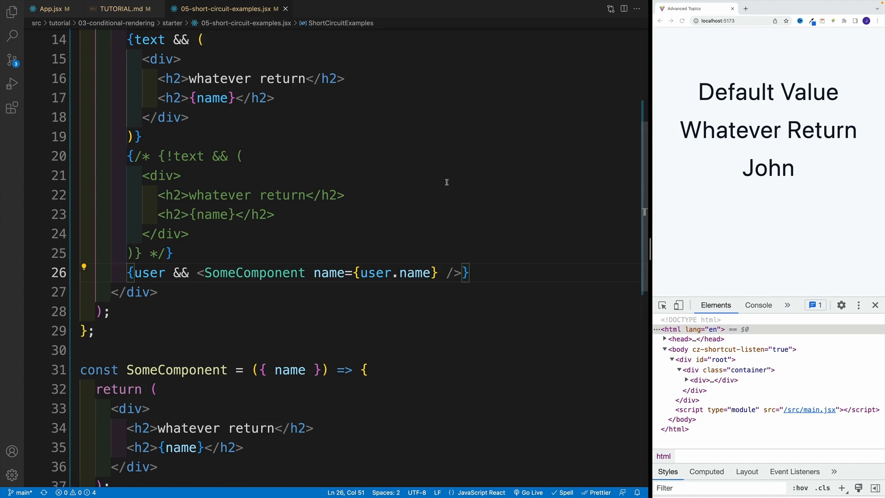
key("Enter")
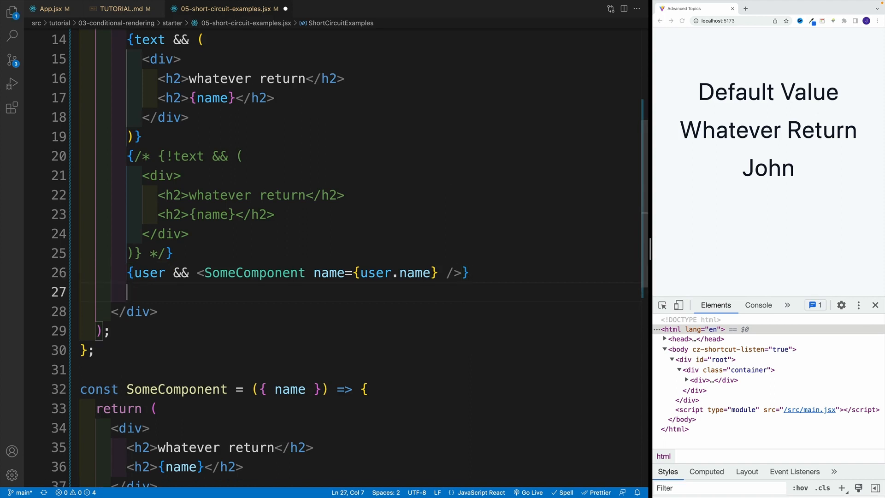
type("<h2></h2>")
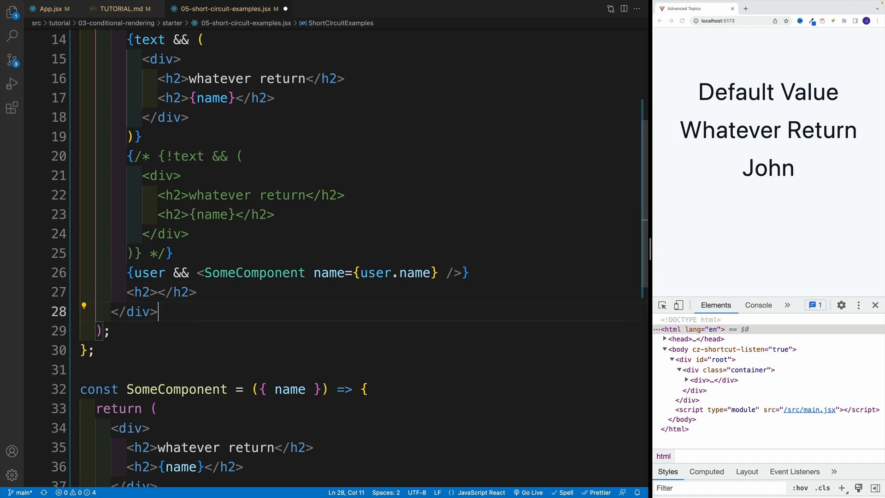
type("Ter")
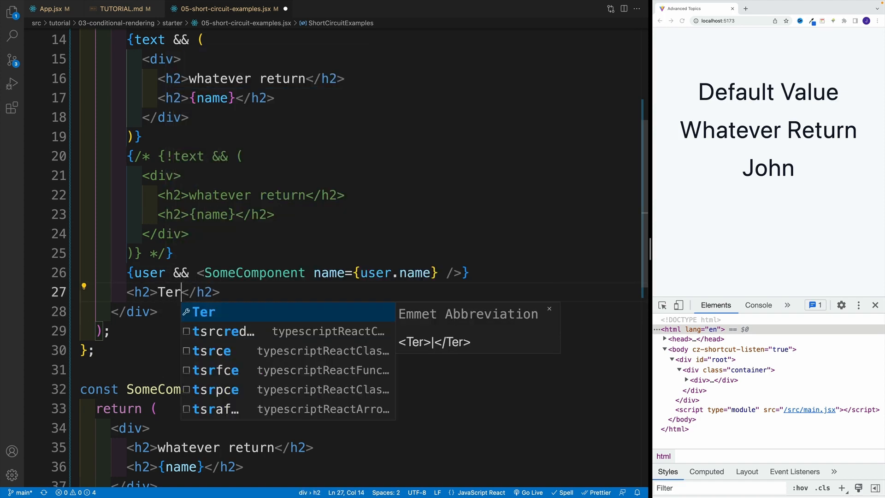
type("nary Oper")
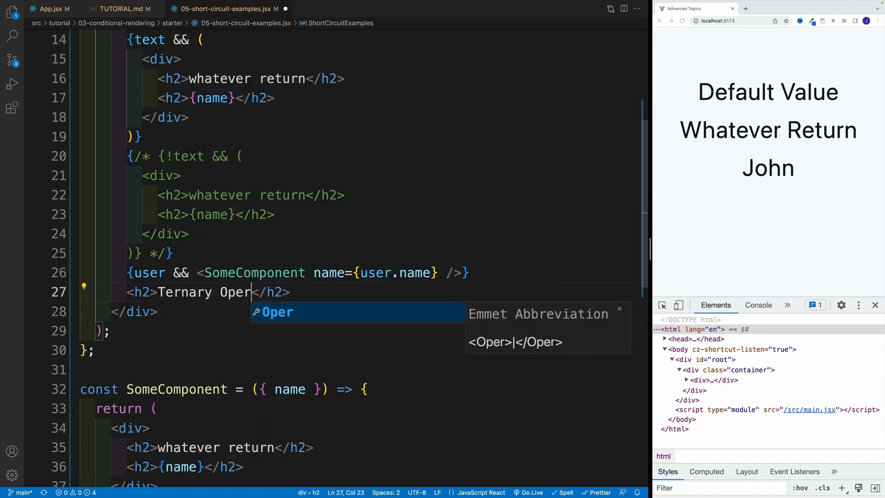
type("ator")
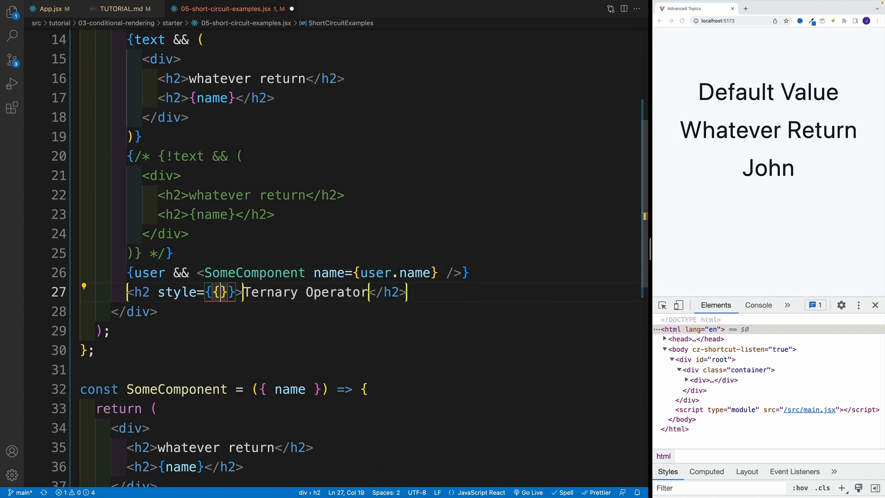
Step: Style the heading with margin '1rem 0' and begin a button beneath it
type("margin")
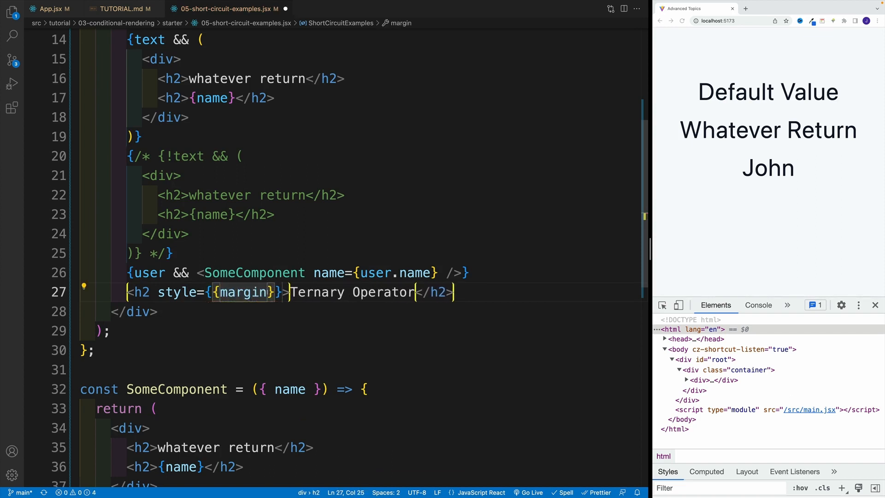
type(":'1r'")
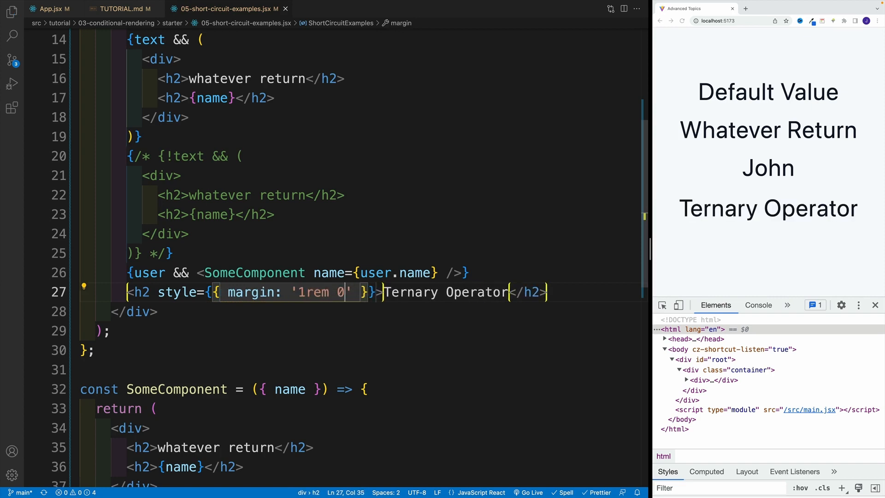
type("button></button>")
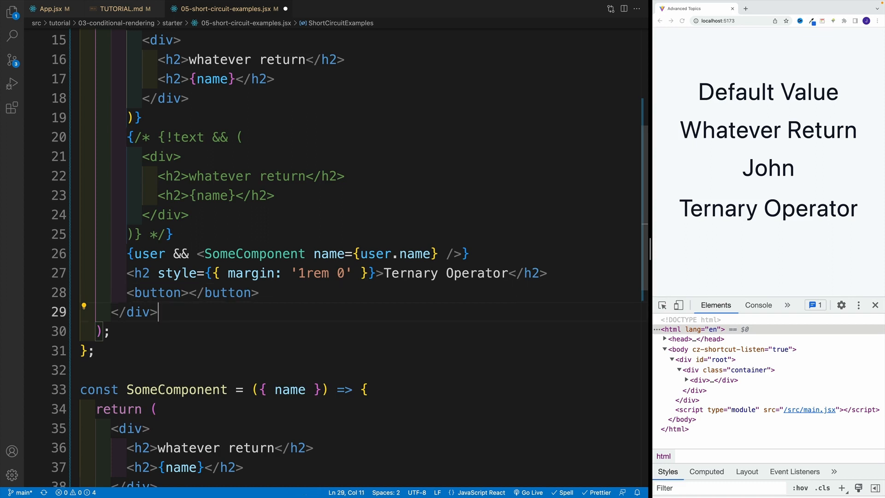
Step: Give the button className='btn' and an empty {} expression in its body
left_click(197, 292)
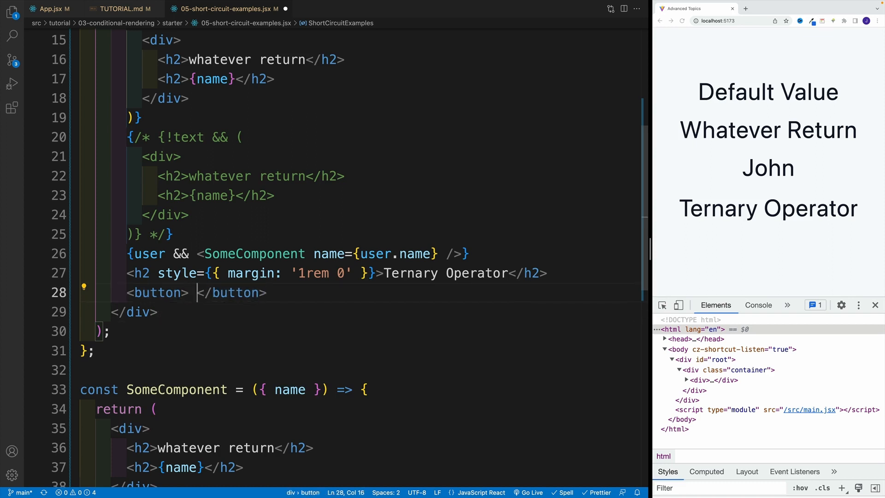
type("className='")
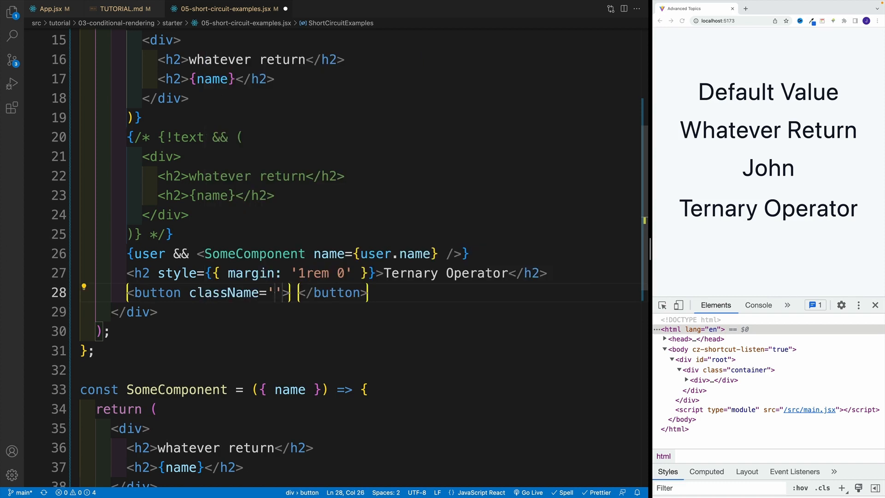
type("btn")
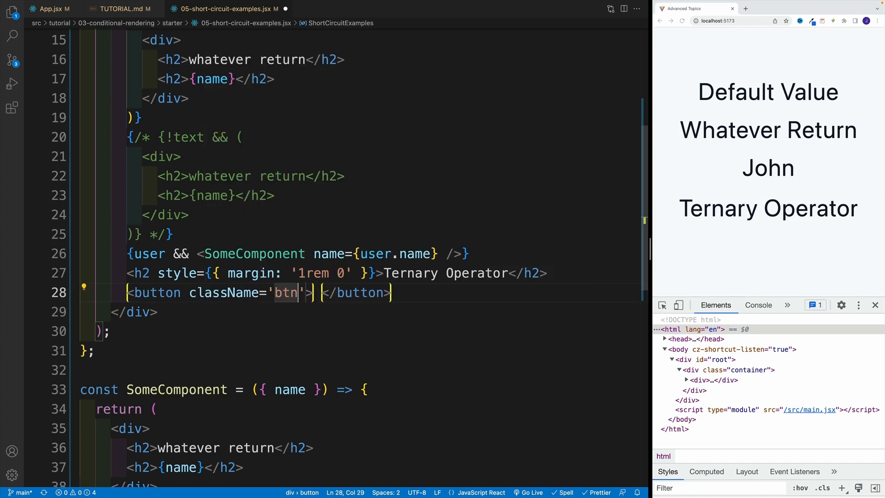
type("{}")
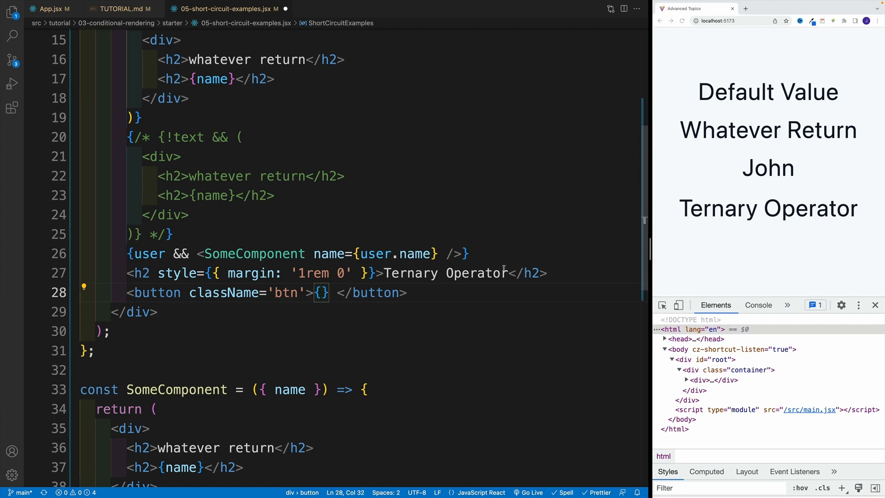
Step: Write the button label as isEditing ? 'edit' : 'add'
scroll("up", 3)
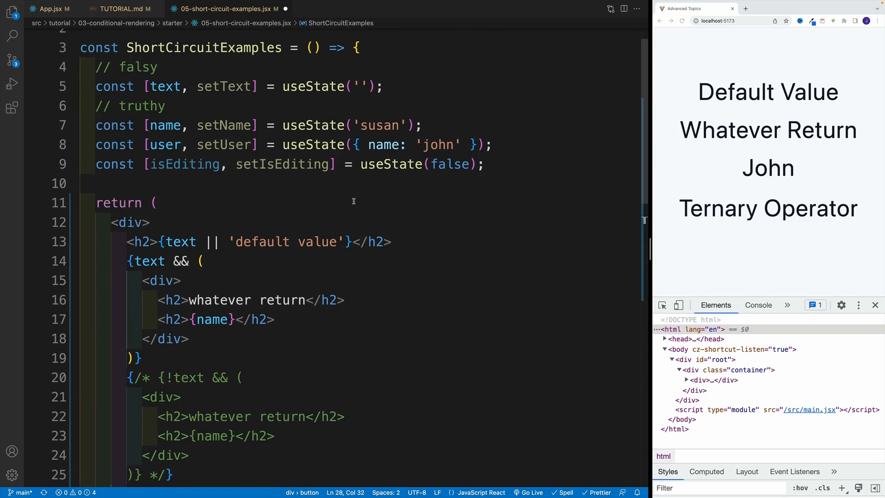
mouse_move(348, 220)
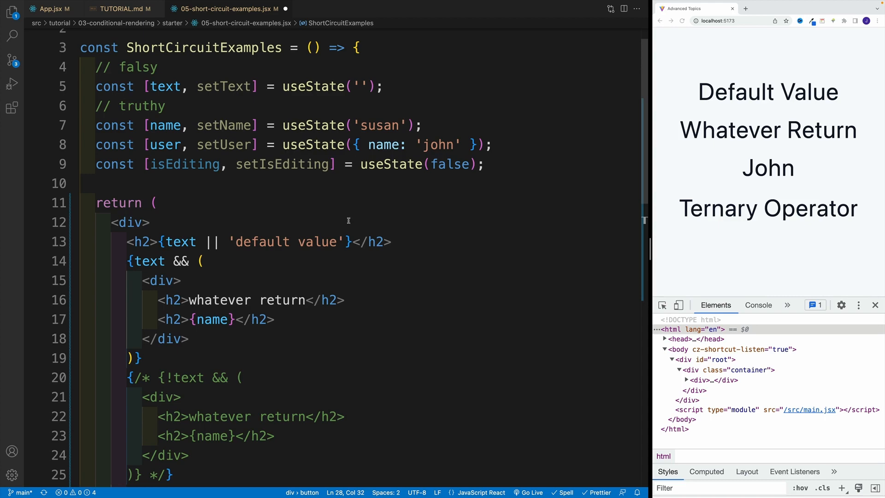
scroll("down", 3)
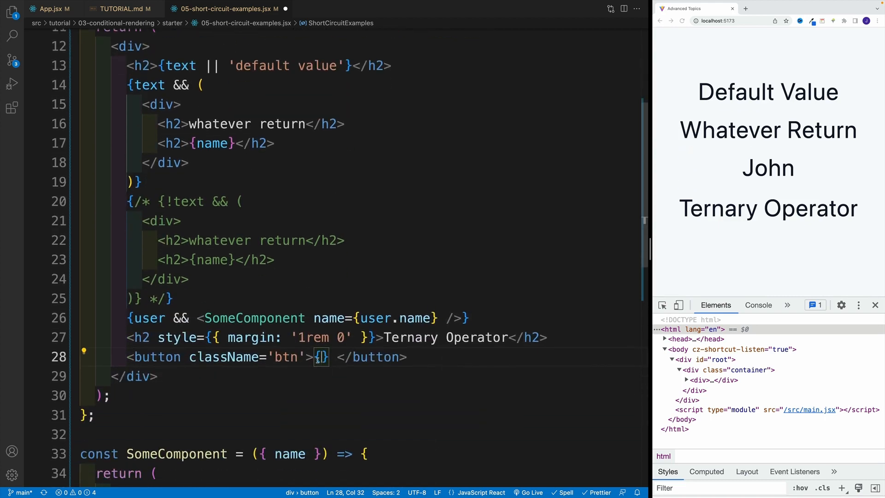
type("isEditing")
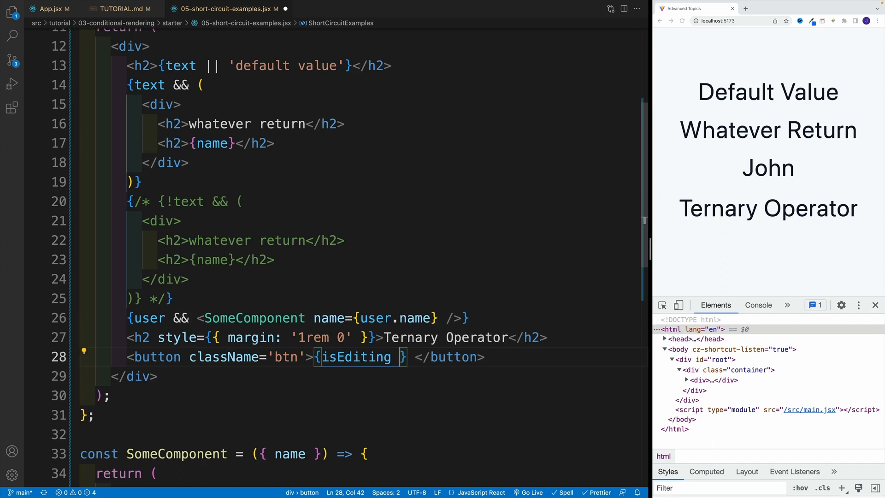
type("?")
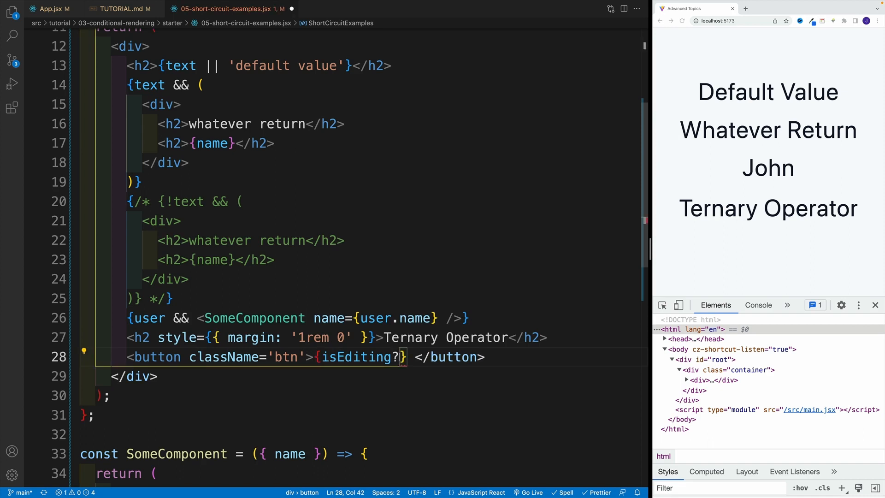
type("'")
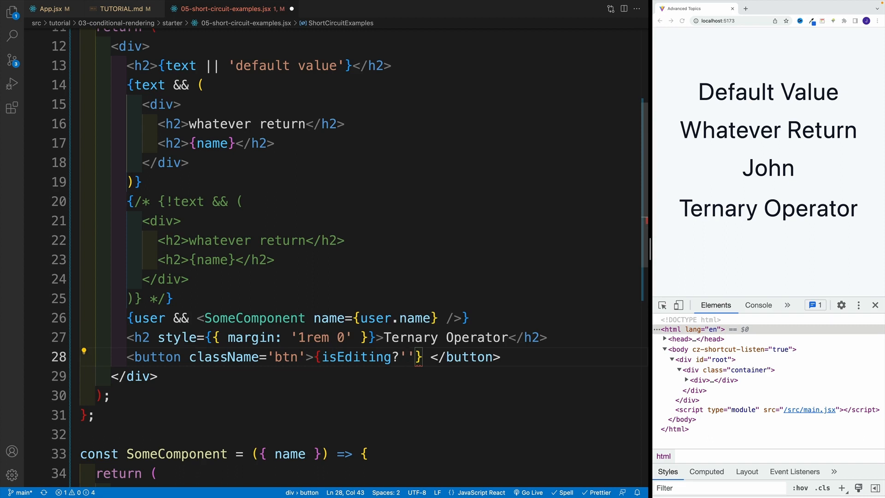
type("edit")
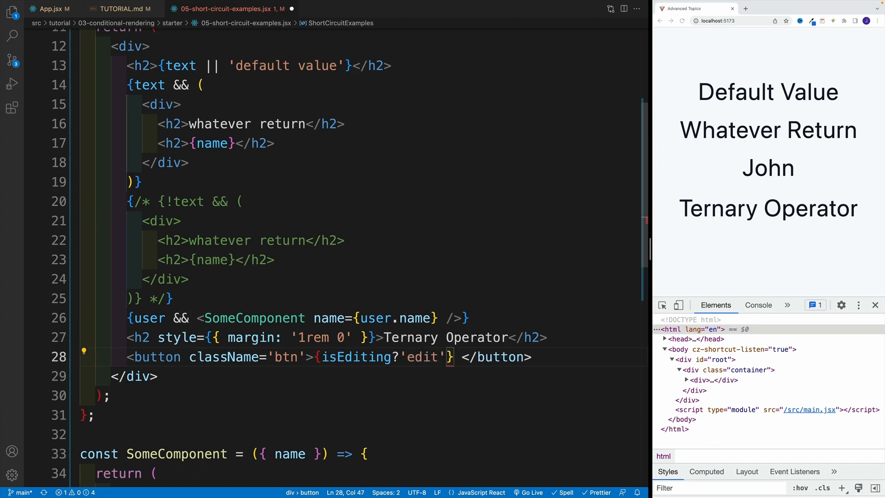
type(": 'add")
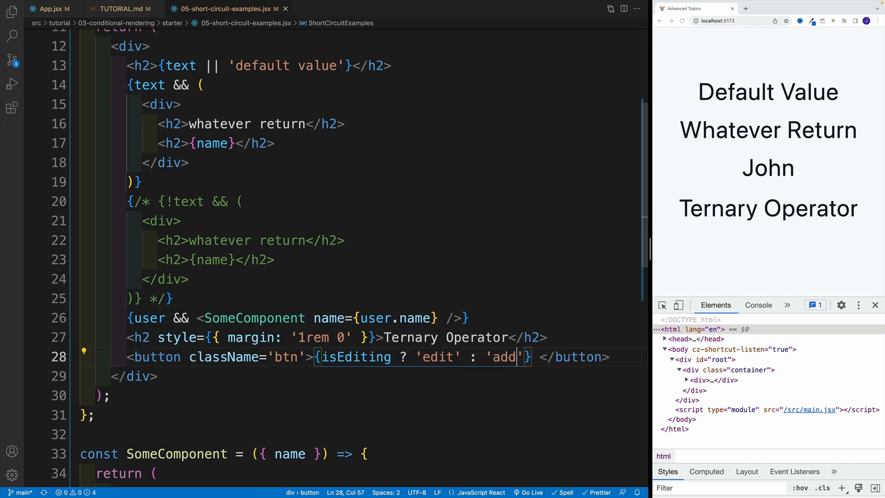
Step: Set isEditing's useState to true to see Edit, then restore false so it reads Add
scroll("up", 3)
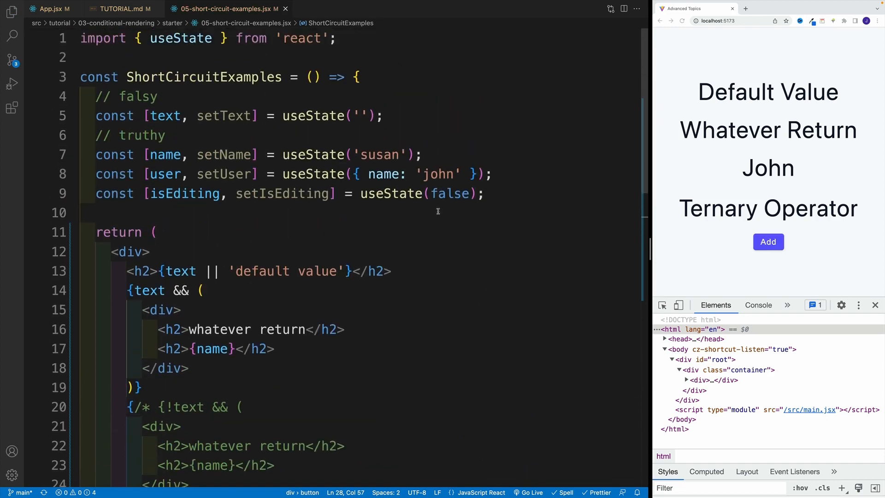
mouse_move(783, 257)
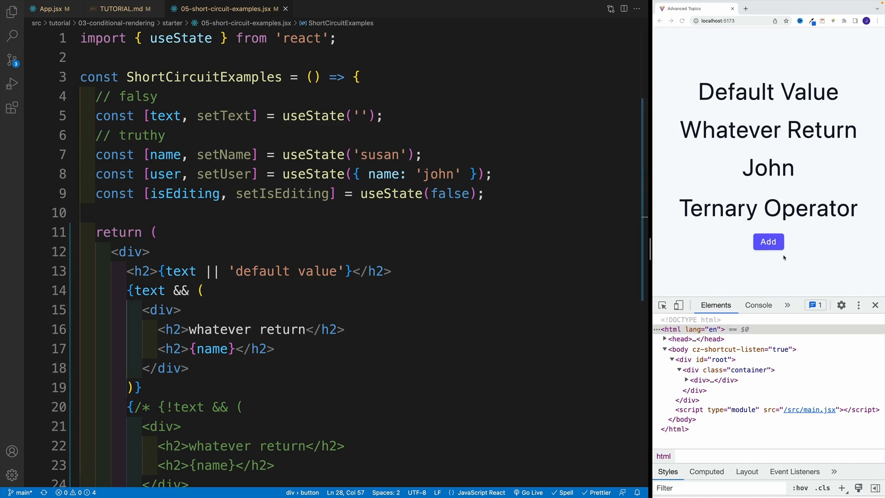
scroll("down", 3)
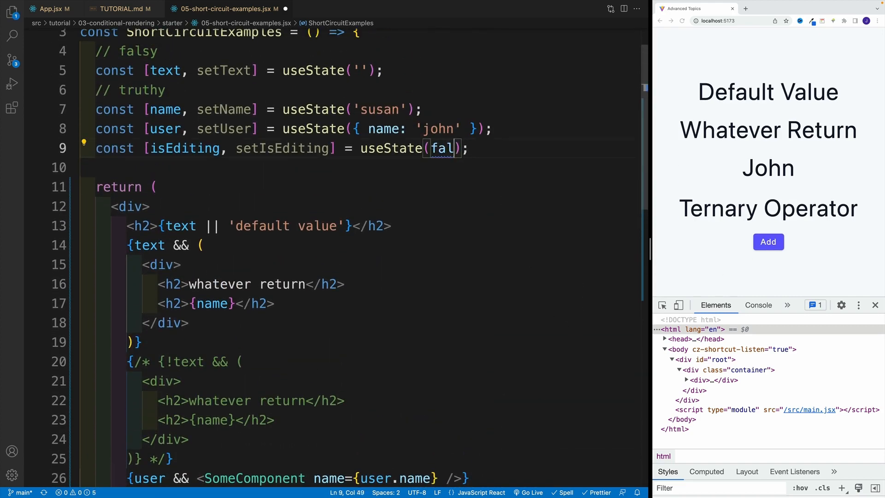
type("true")
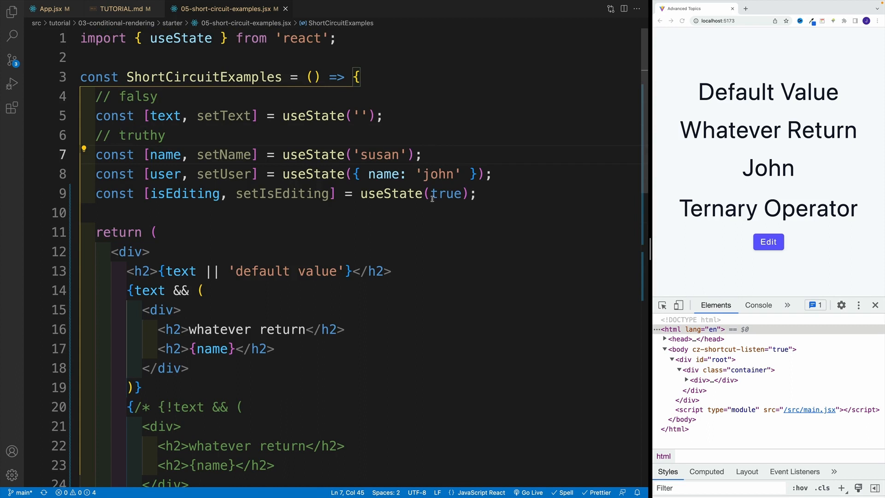
double_click(446, 193)
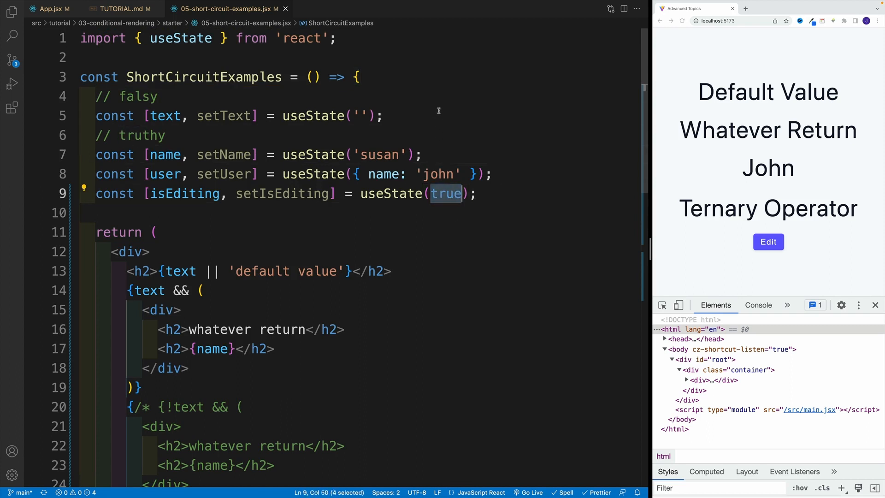
type("false")
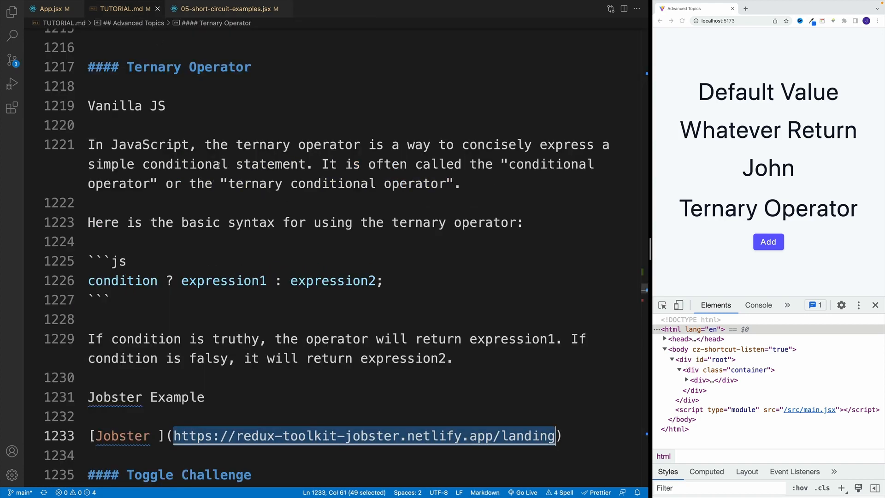
Step: Return from the notes to the component's return block and start a new line after the button
left_click(91, 202)
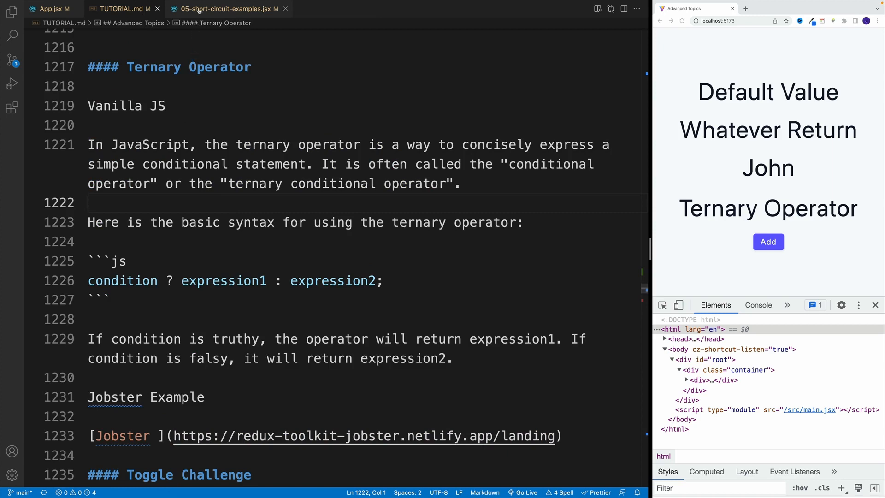
left_click(225, 9)
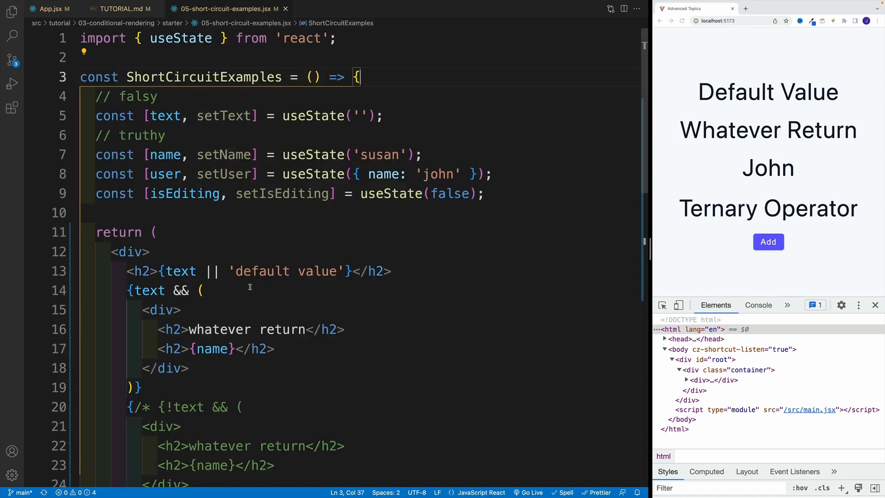
scroll("down", 3)
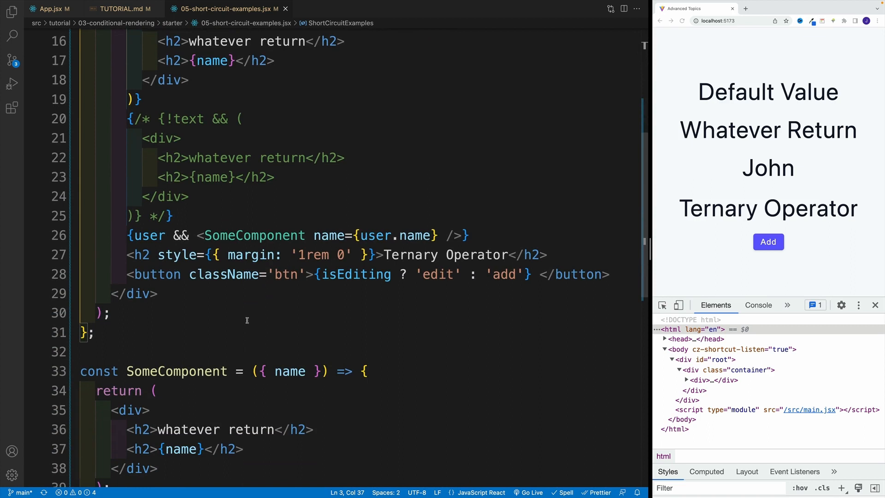
left_click(159, 293)
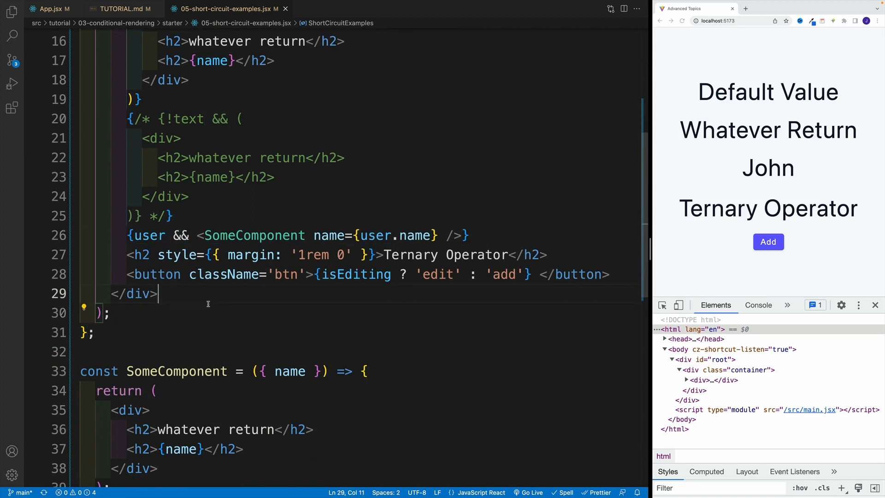
double_click(144, 235)
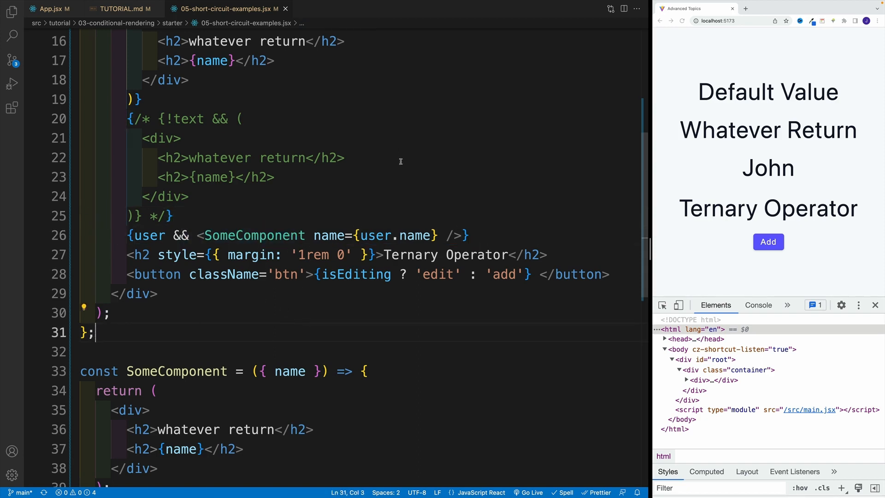
left_click(610, 275)
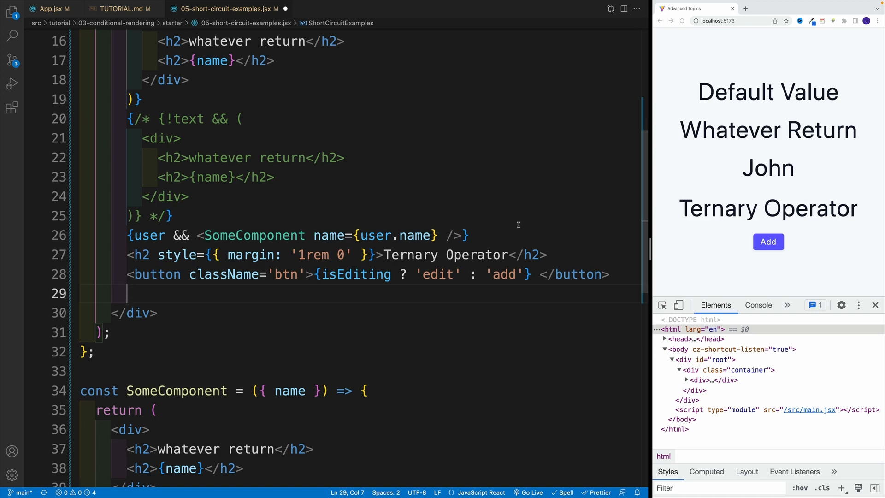
mouse_move(442, 153)
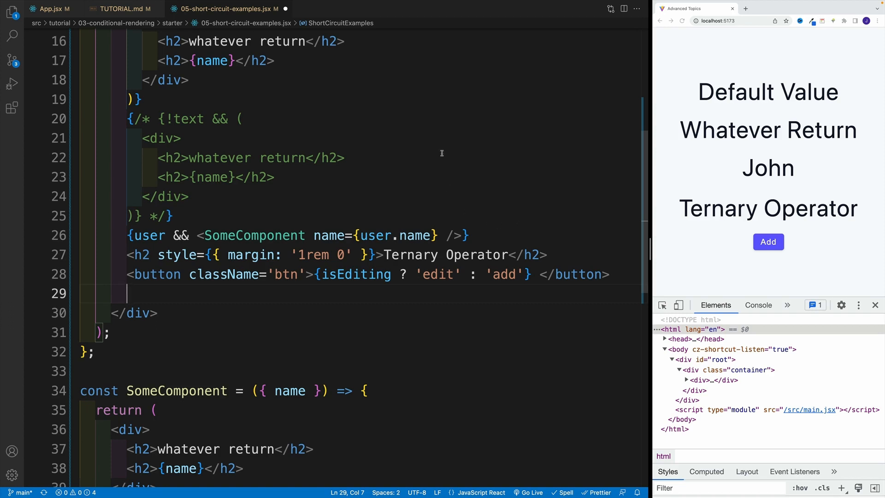
Step: Begin {user ? } below the button and copy SomeComponent's div markup for its true branch
type("{}")
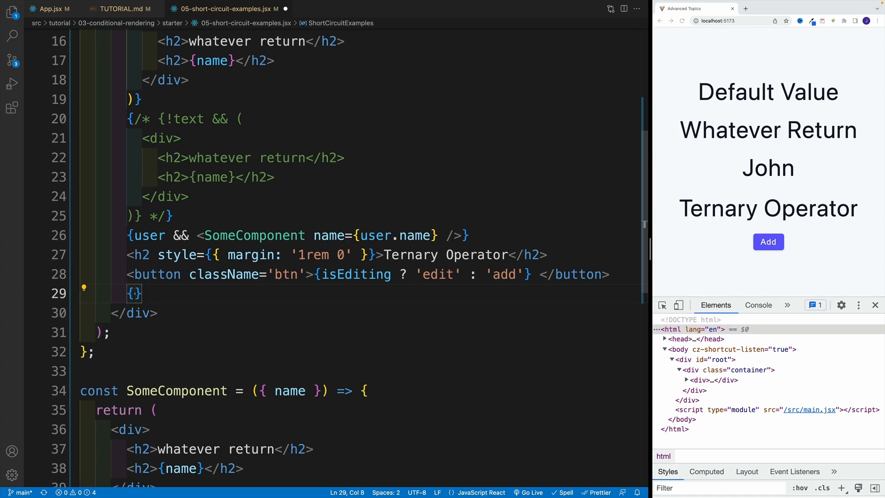
type("user")
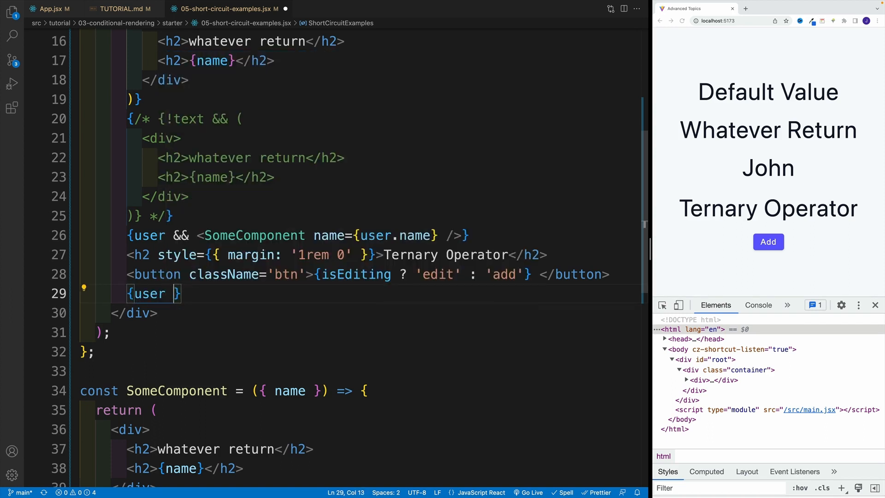
type("?")
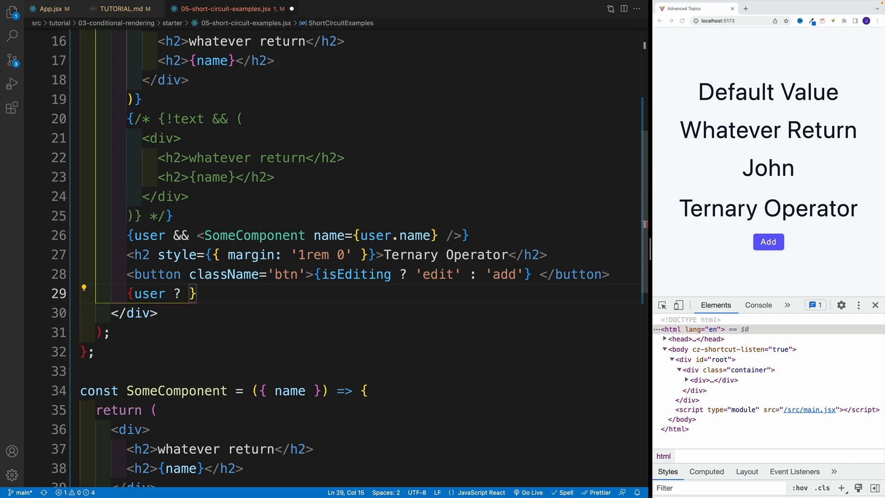
scroll("up", 3)
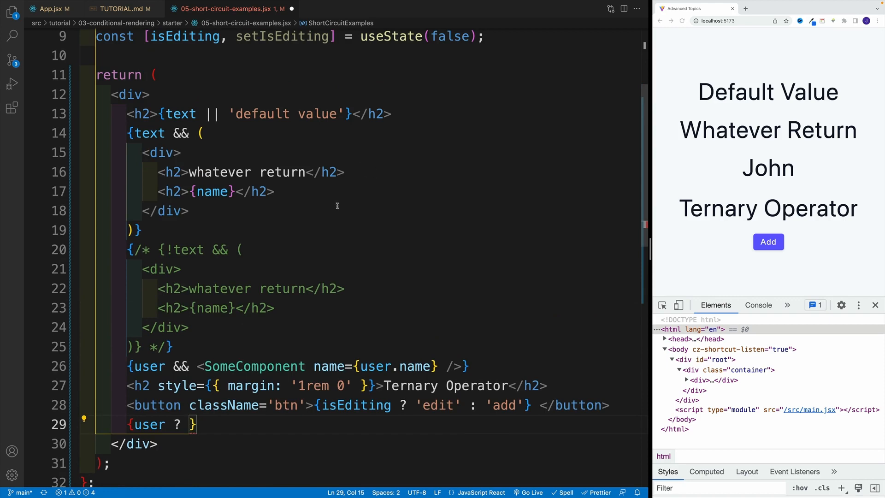
left_click_drag(144, 152, 195, 210)
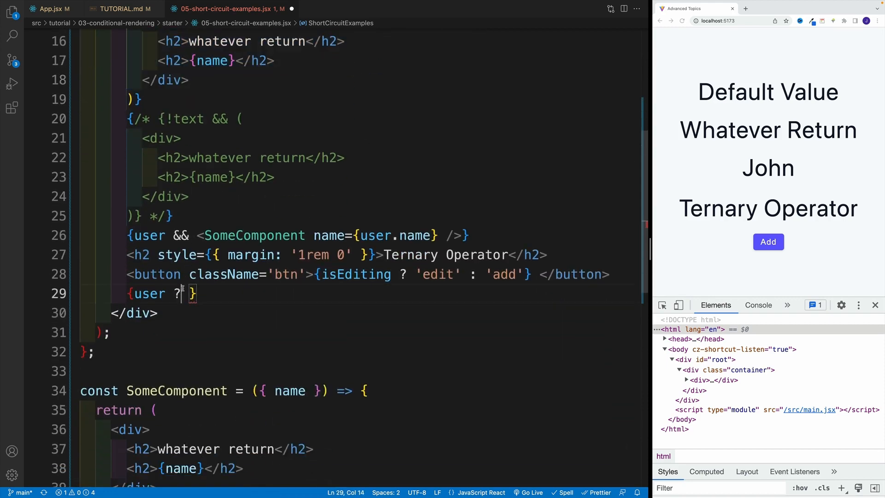
Step: Paste the div and change its h2 to an h4 reading 'hello there user {user.name}'
type("|")
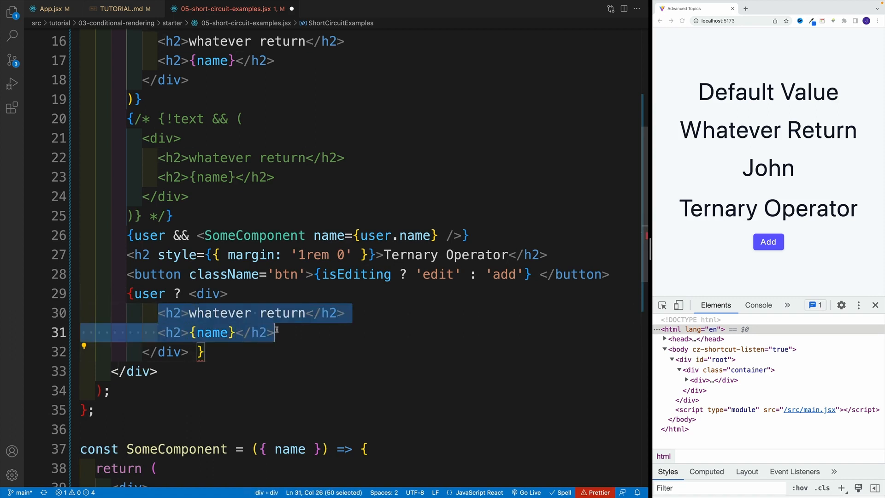
type("h")
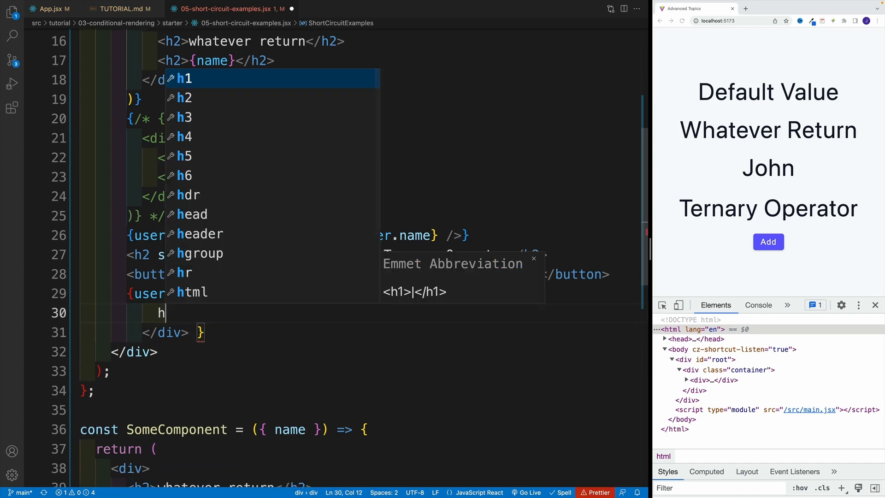
type("4>hello there user {}</h4>")
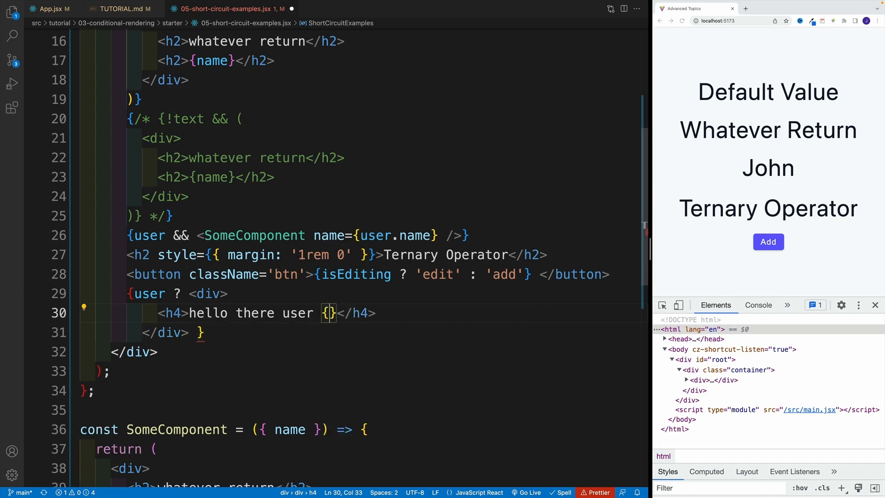
type("user.name")
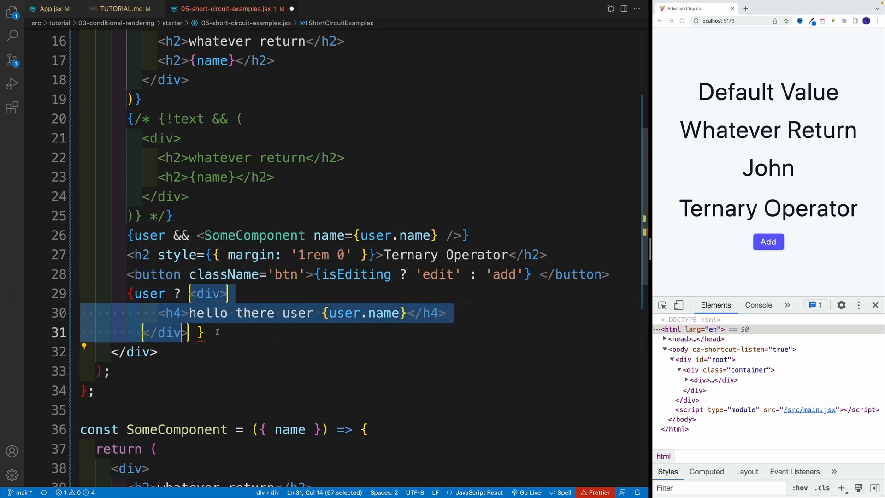
left_click(200, 332)
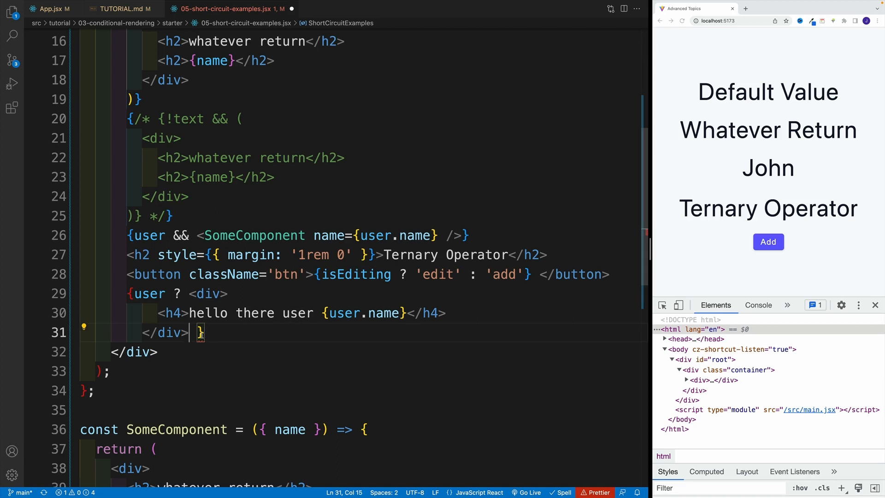
Step: Add the ': (' fallback div reading 'please login' and save; browser shows Hello There User John
type(":")
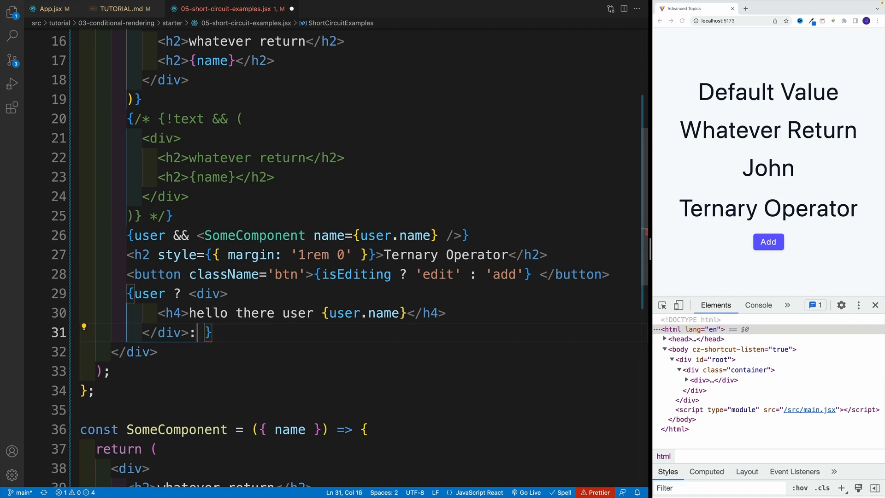
double_click(207, 293)
type("(")
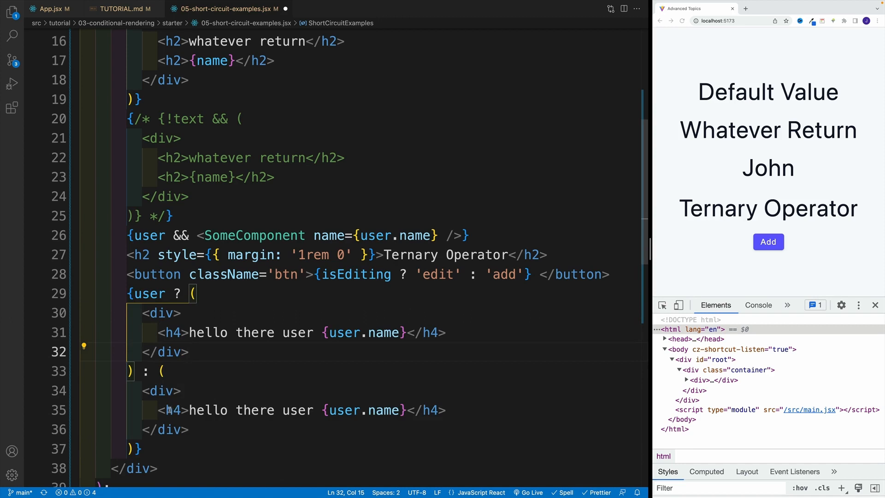
left_click(172, 409)
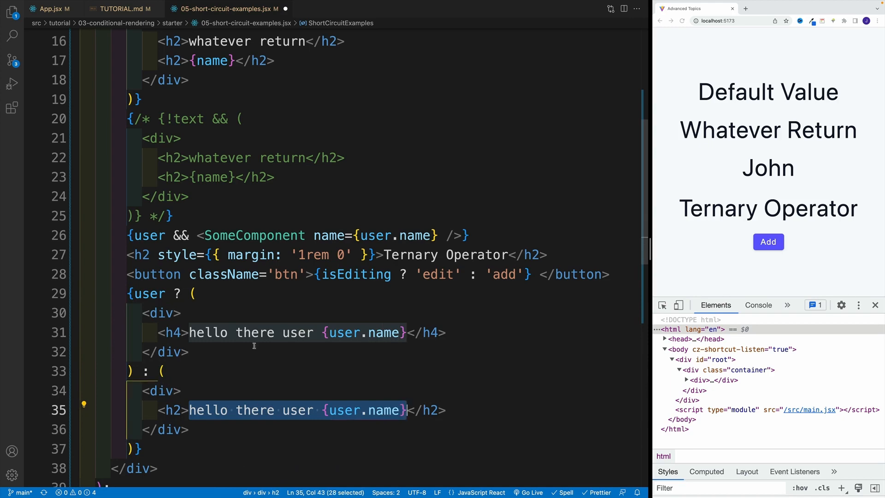
type("p</h2>")
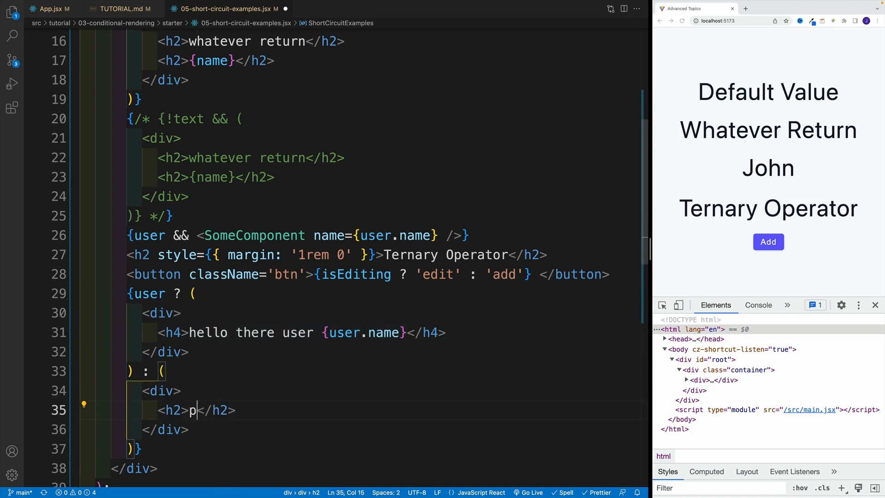
type("lease sl")
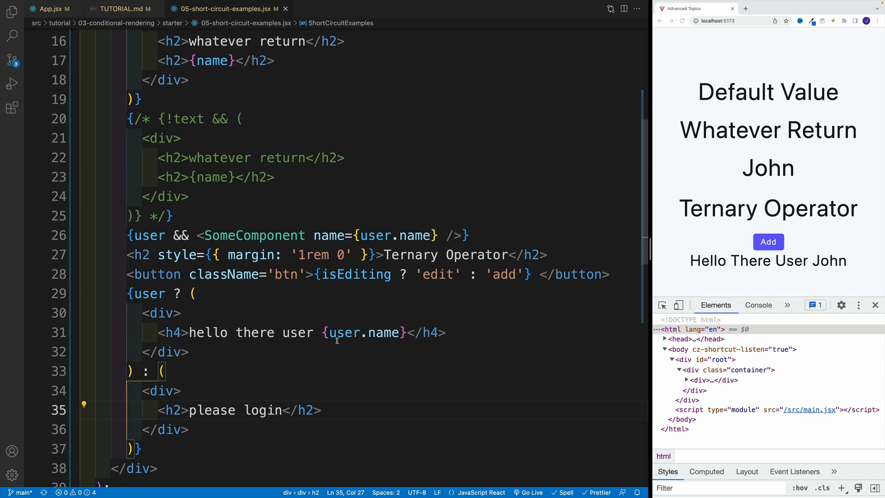
scroll("up", 3)
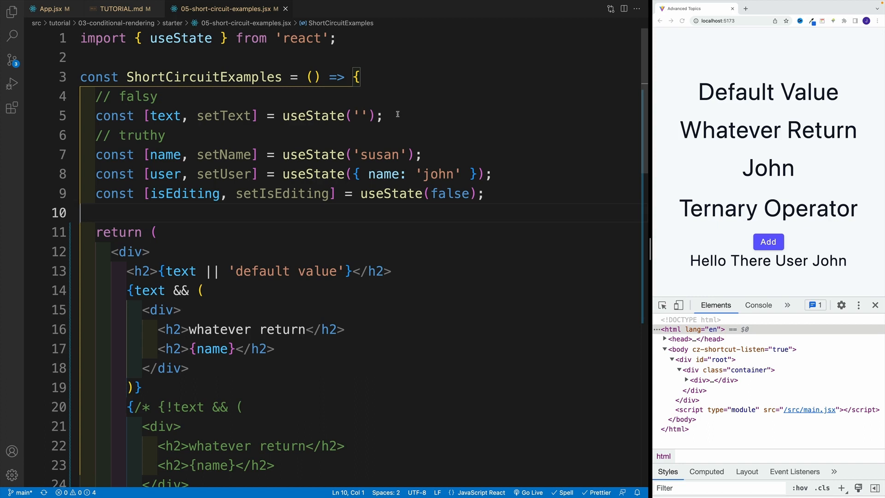
mouse_move(383, 122)
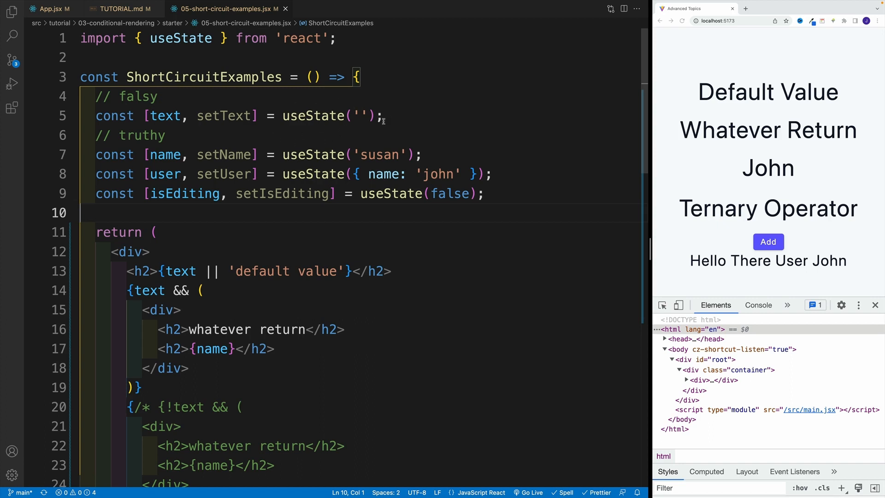